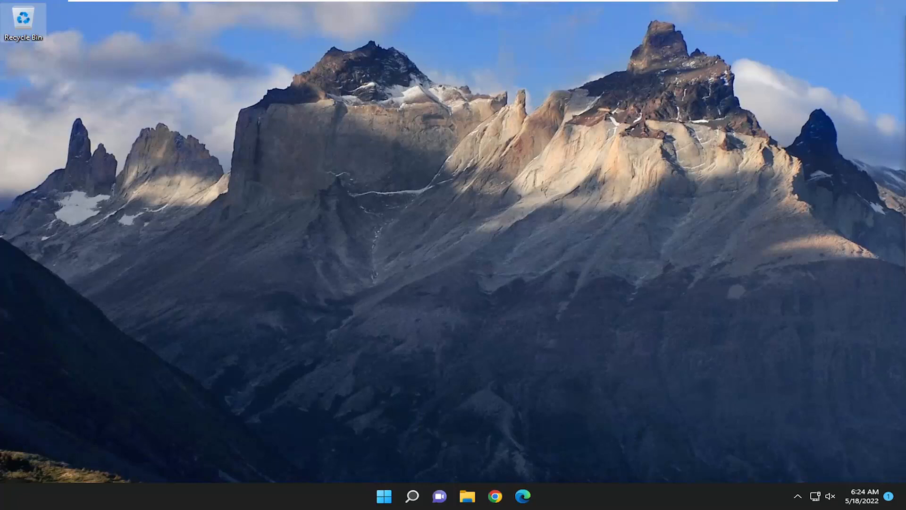
mouse_move(400, 379)
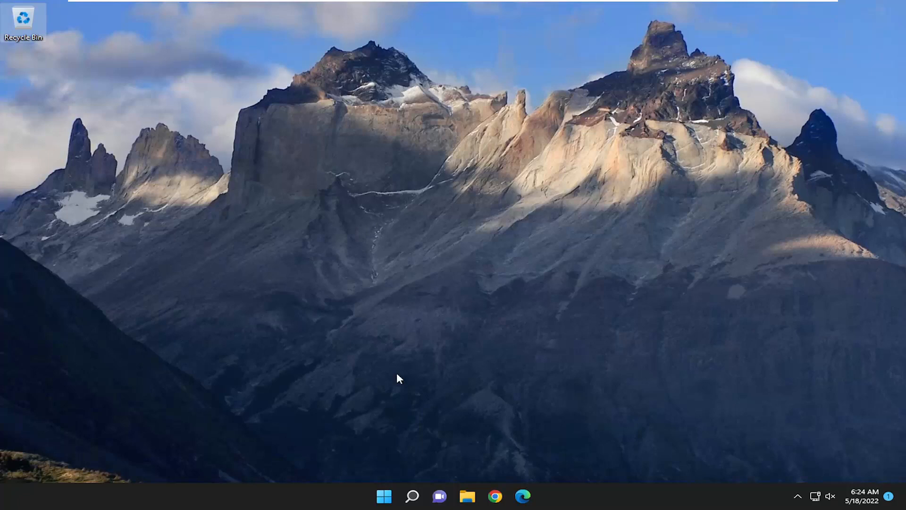
Search Windows for 'windows features' to find Turn Windows features on or off.
left_click(411, 495)
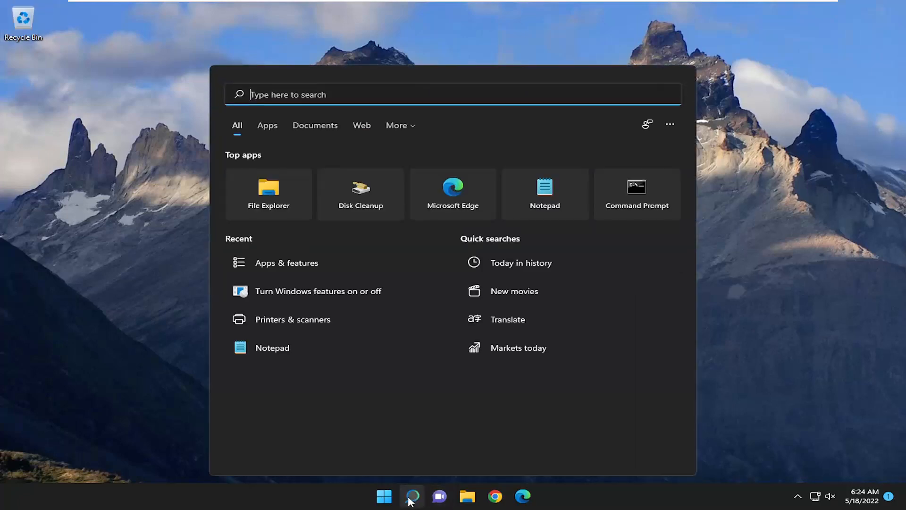
type("windows features")
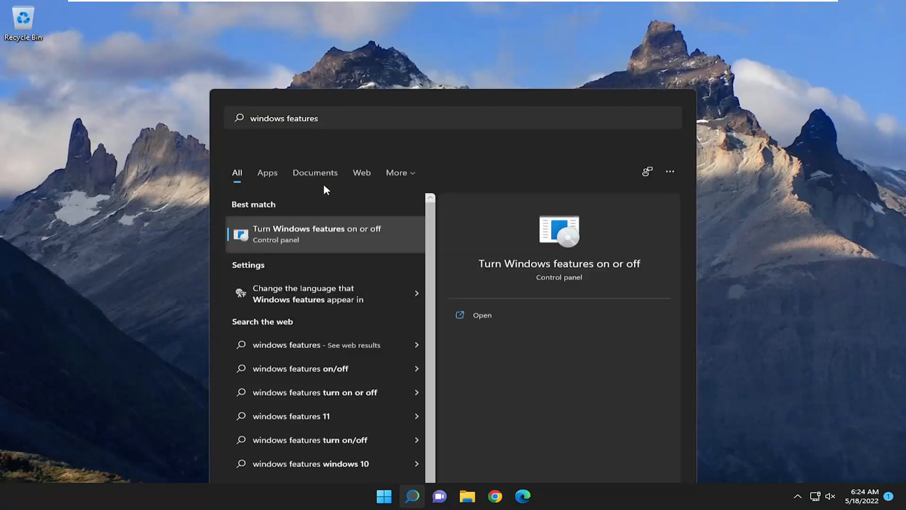
Uncheck Microsoft XPS Document Writer in the Windows Features list and confirm with OK.
left_click(317, 234)
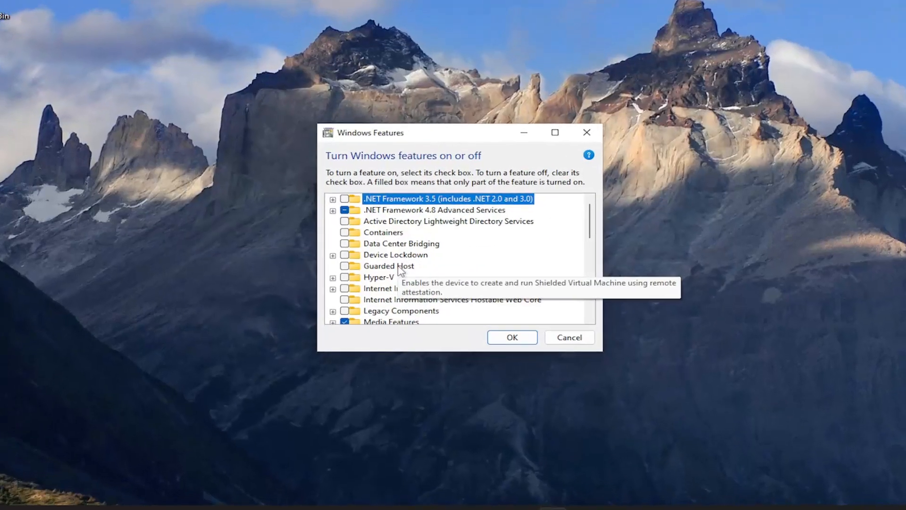
scroll("down", 3)
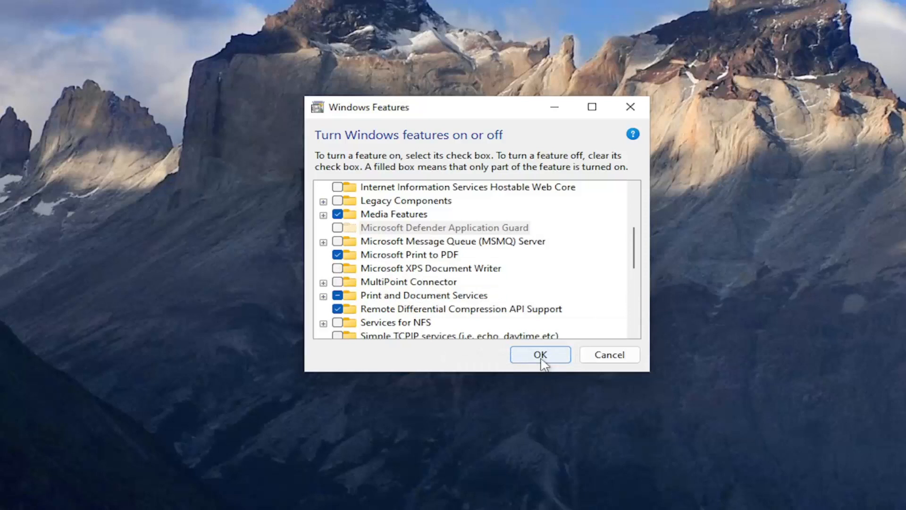
left_click(539, 354)
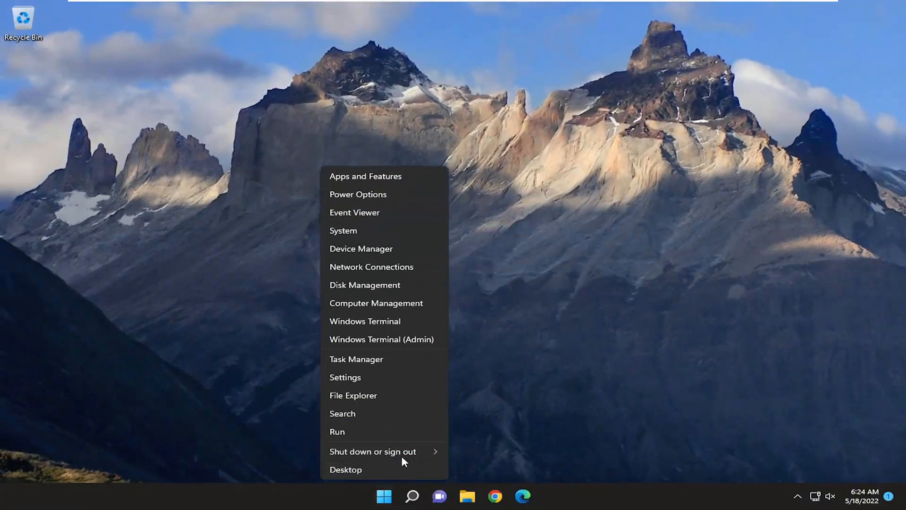
Restart the PC from the Start quick-access menu so the removal takes effect.
left_click(372, 451)
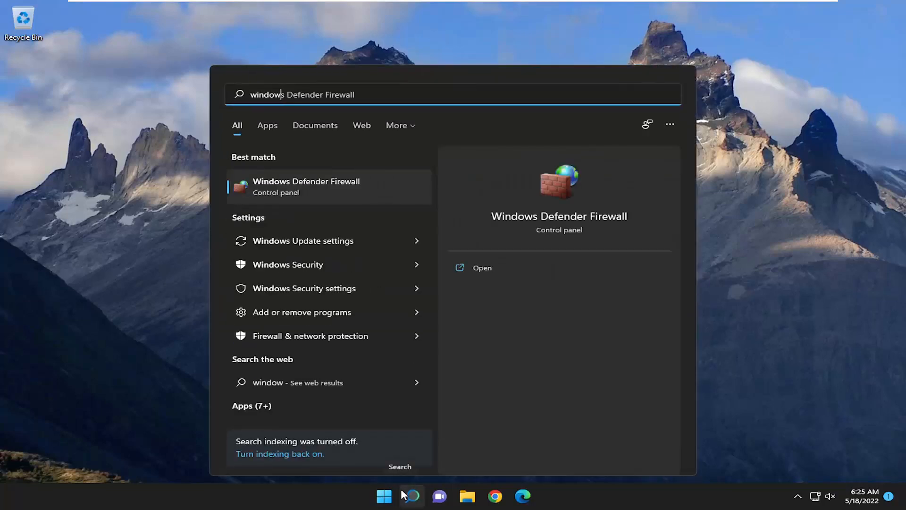
Find Windows Features again, re-check Microsoft XPS Document Writer, apply it and close the completion notice.
type("windows features")
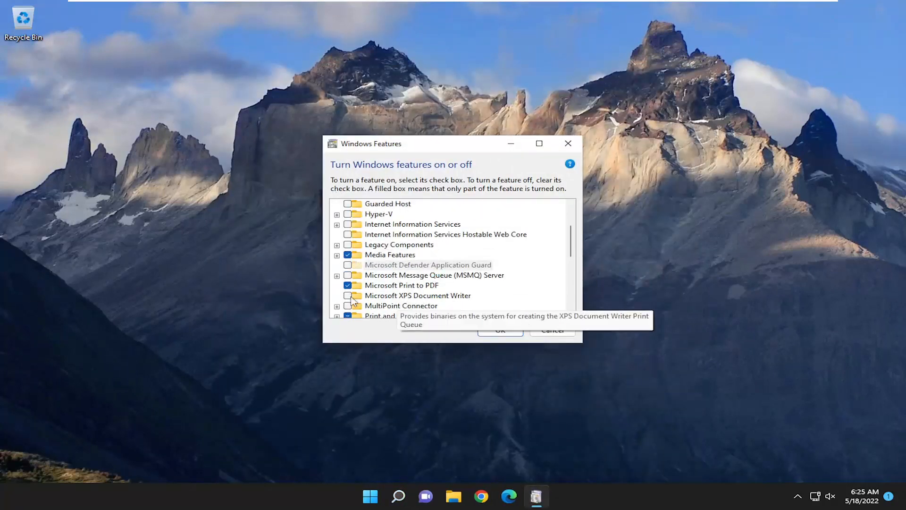
left_click(348, 295)
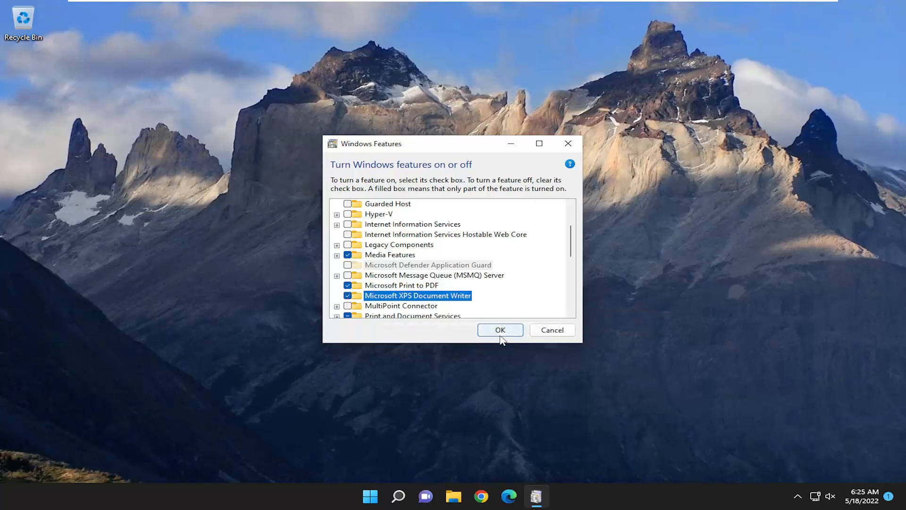
left_click(499, 329)
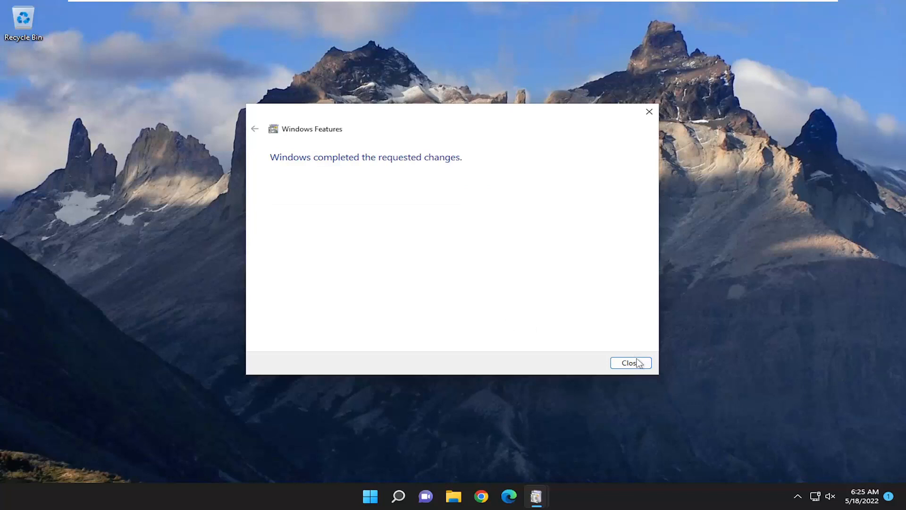
left_click(629, 362)
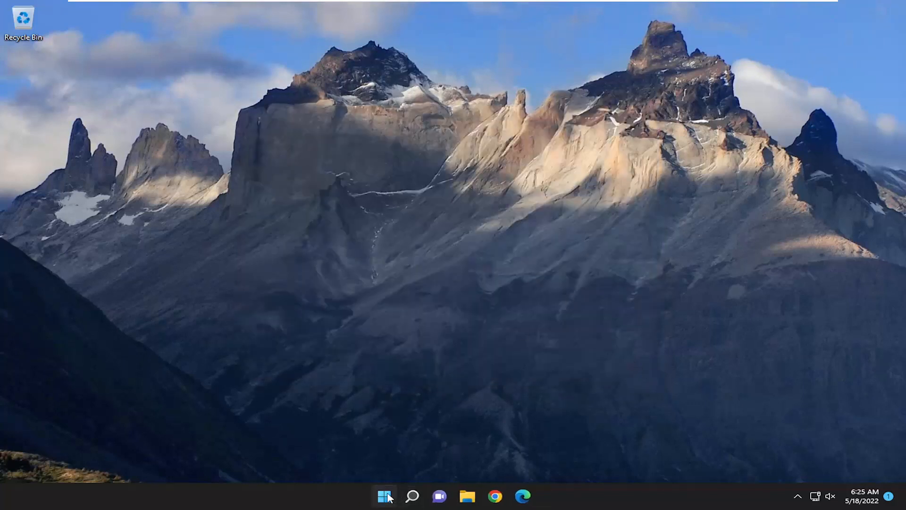